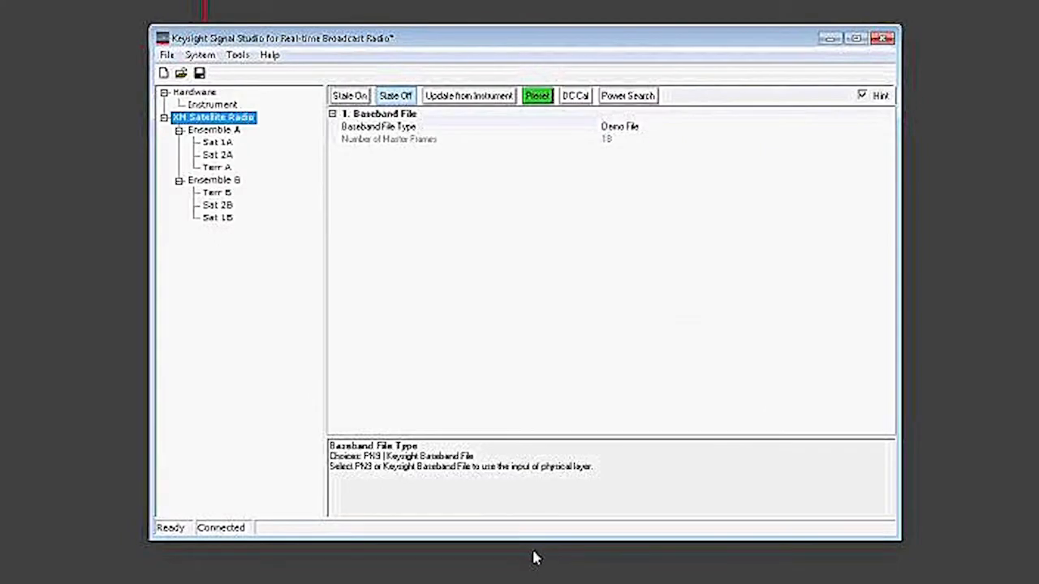
mouse_move(521, 342)
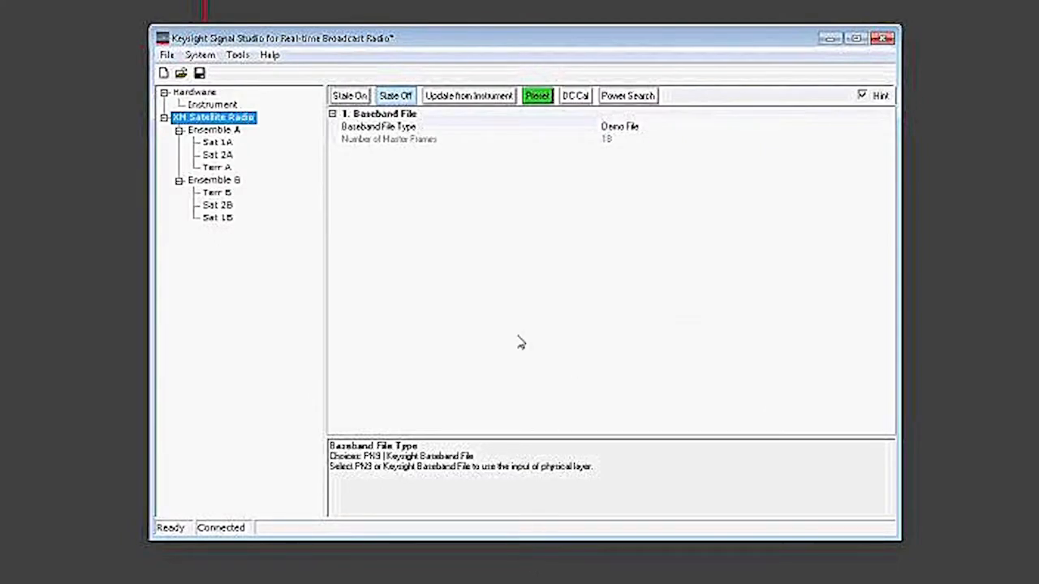
mouse_move(519, 341)
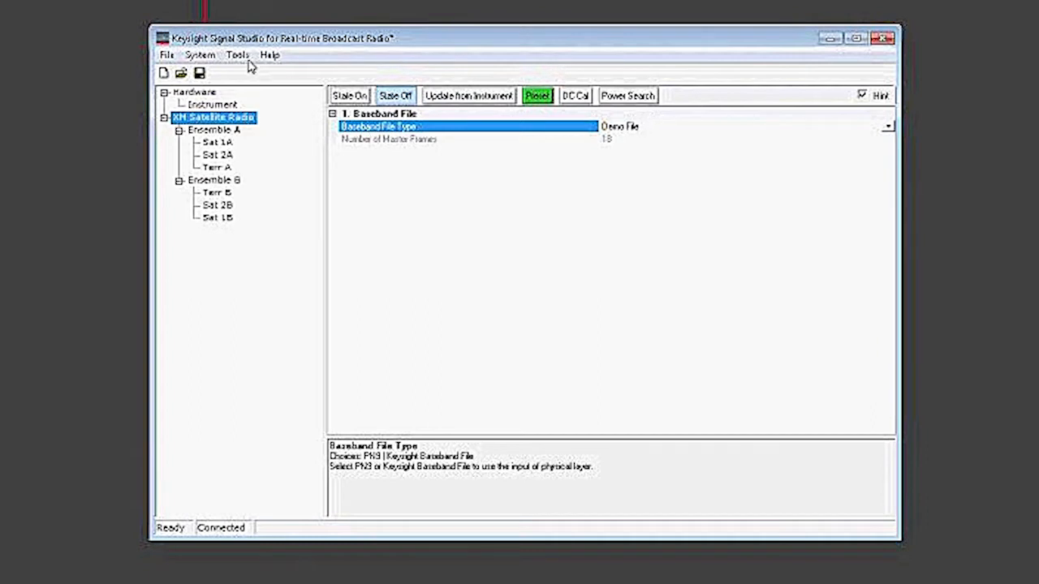
Step: Look at the Sirius/XM baseband file conversion tool from the utilities list, then close it unused
click(237, 55)
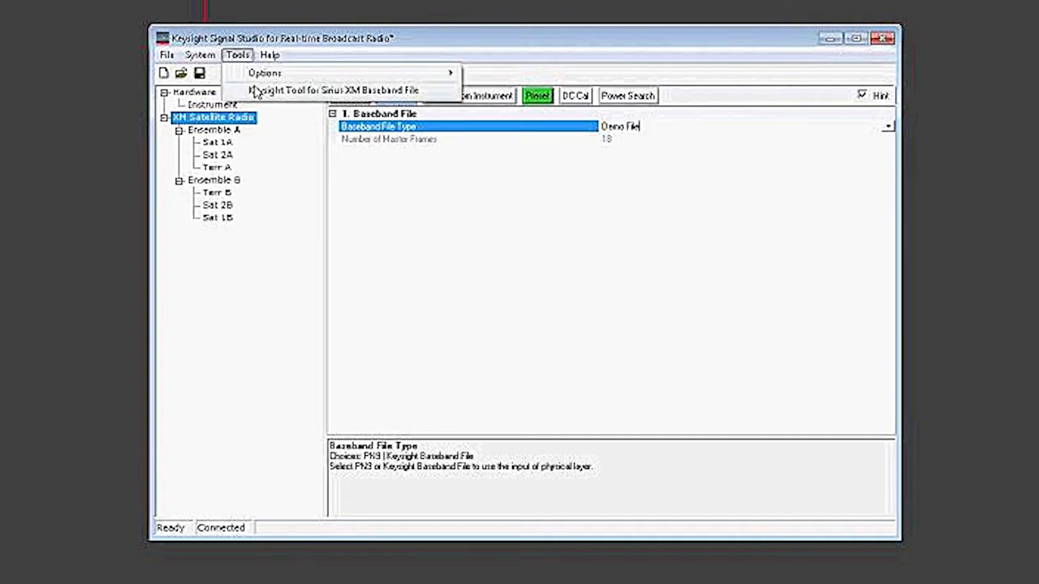
click(332, 91)
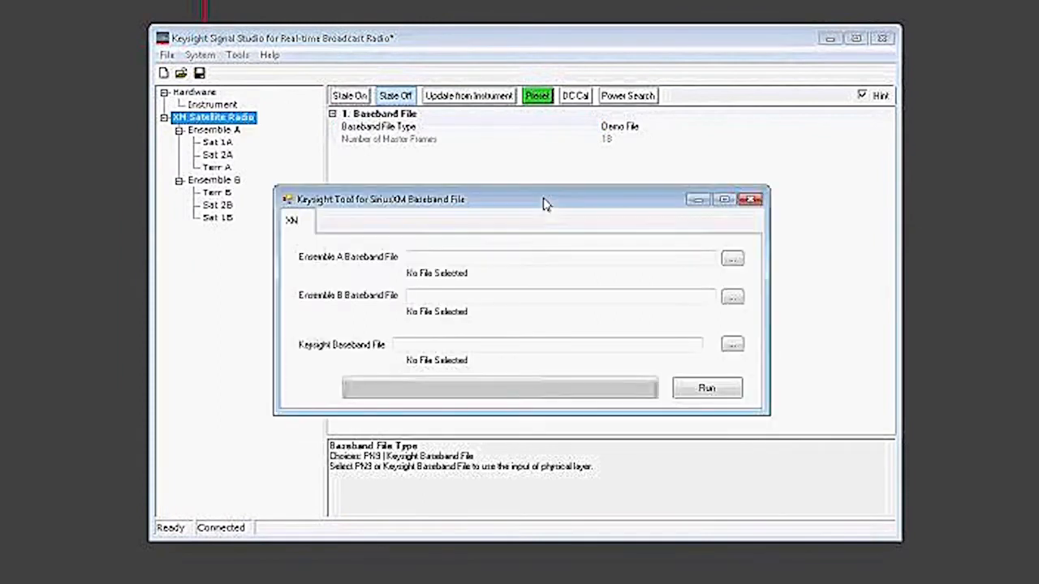
mouse_move(437, 250)
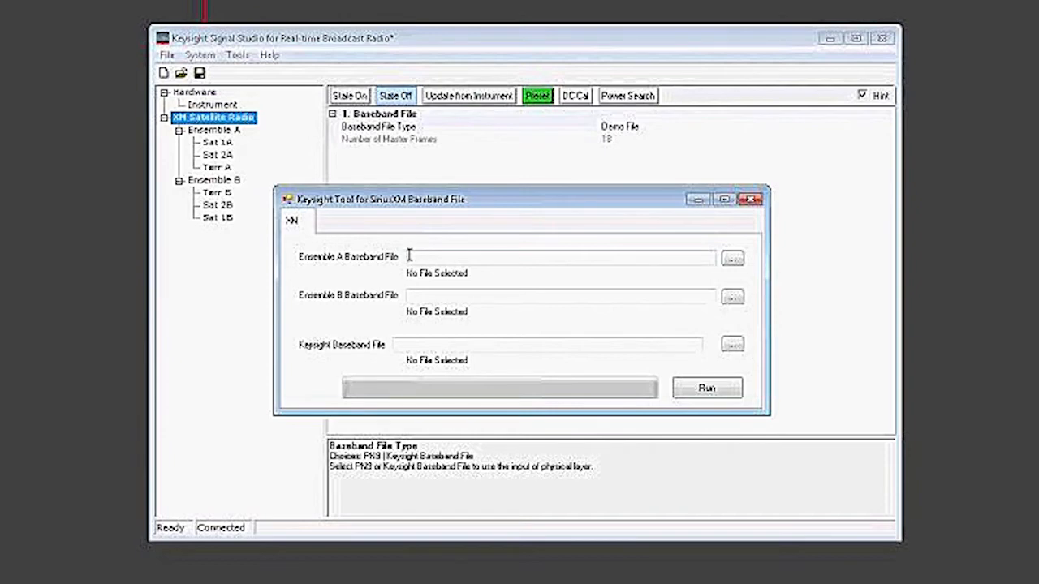
mouse_move(422, 297)
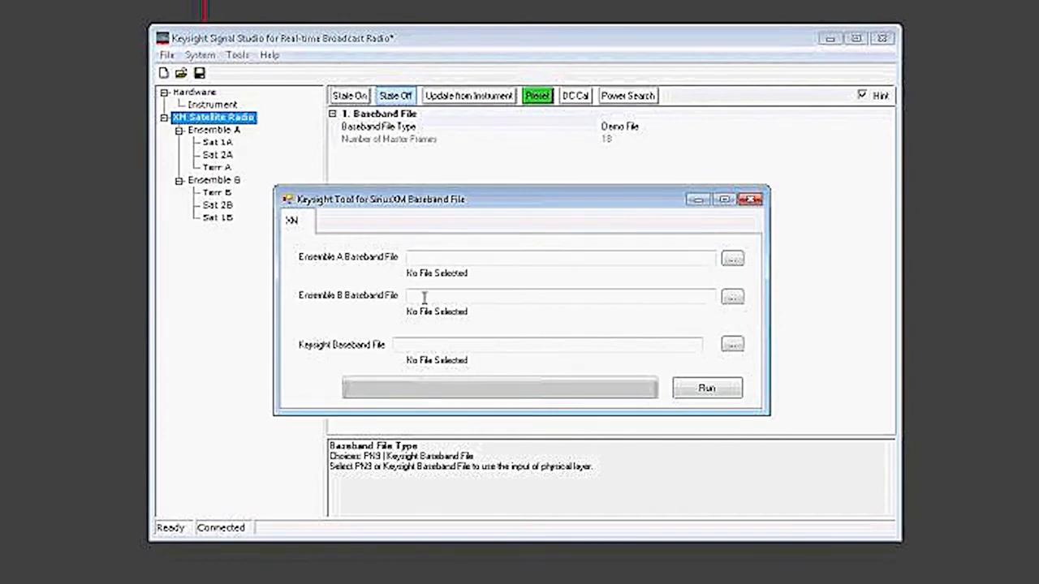
mouse_move(428, 344)
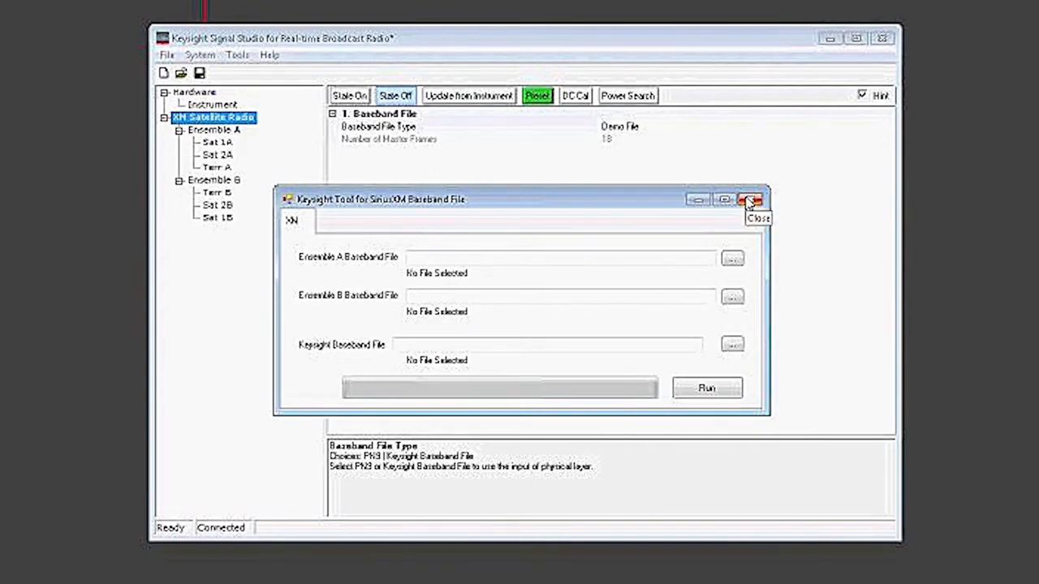
click(750, 199)
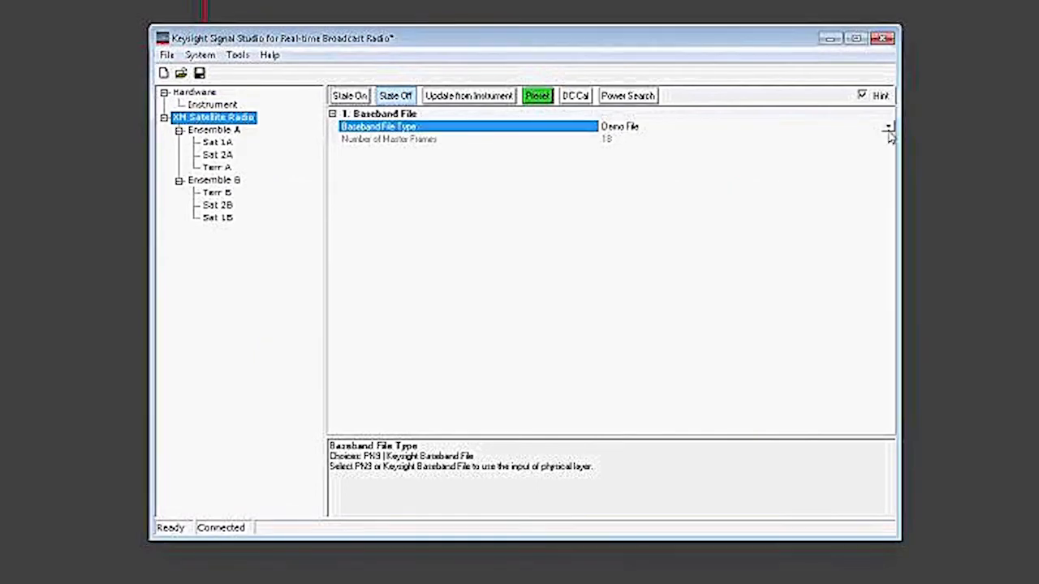
Step: Try the Keysight baseband file type, then set the baseband source back to Demo File
click(888, 127)
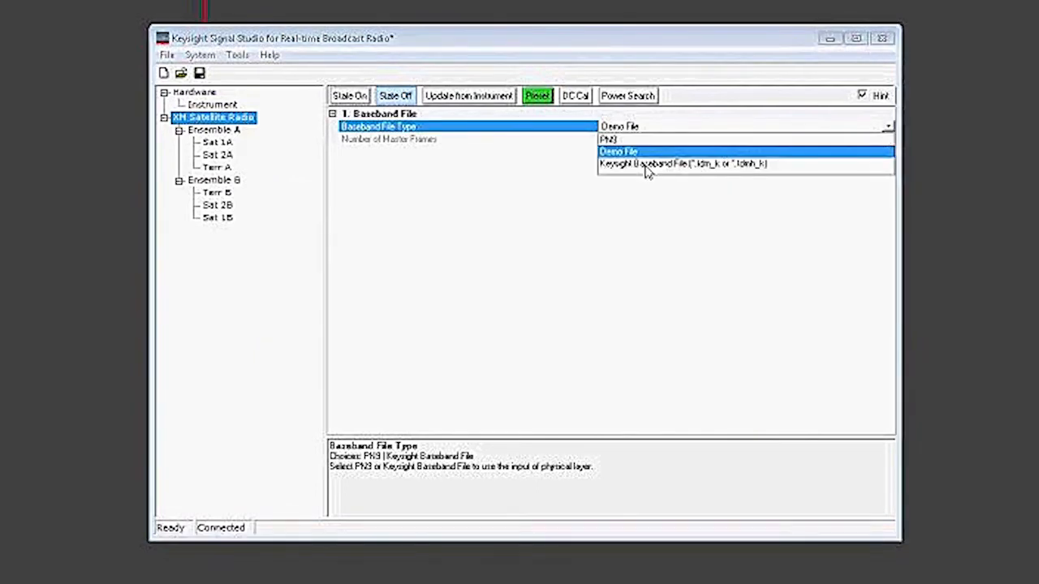
click(689, 162)
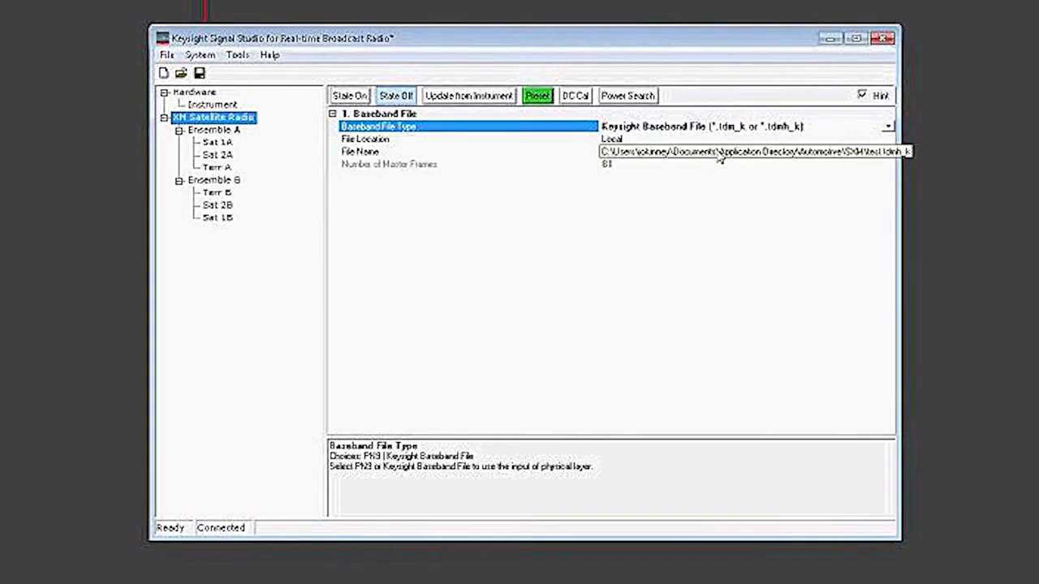
click(886, 126)
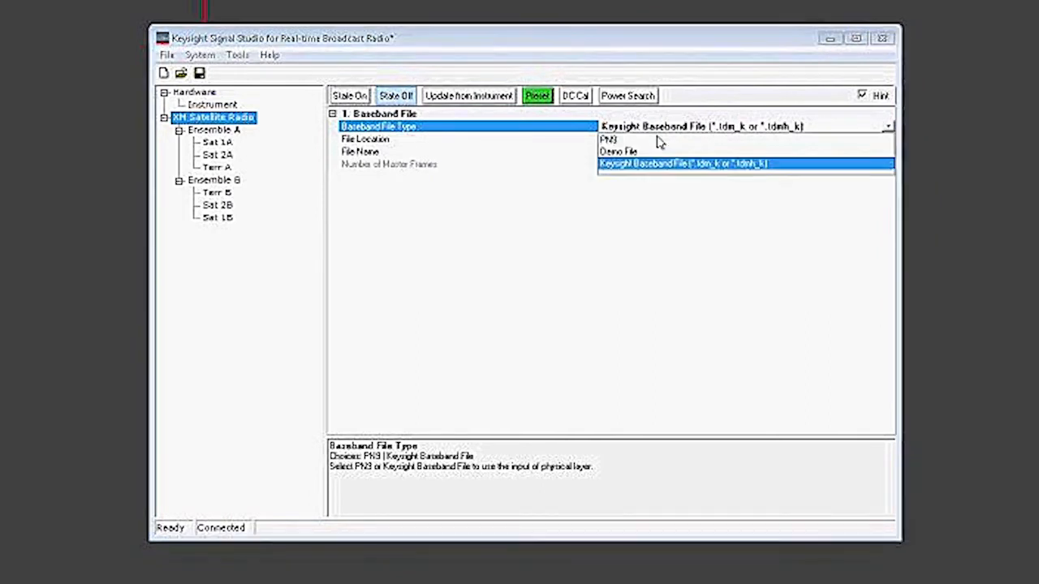
click(620, 151)
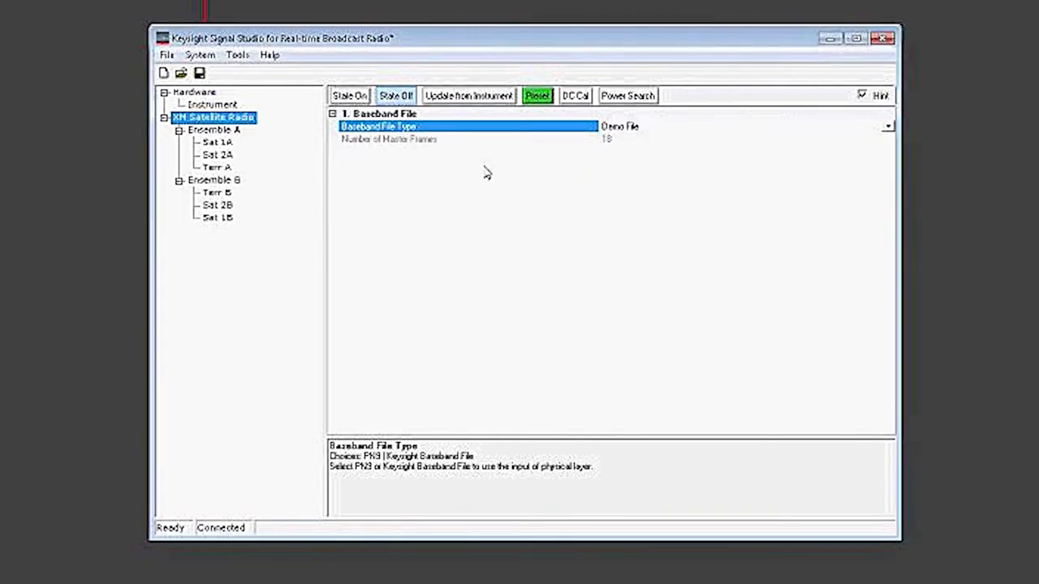
mouse_move(413, 162)
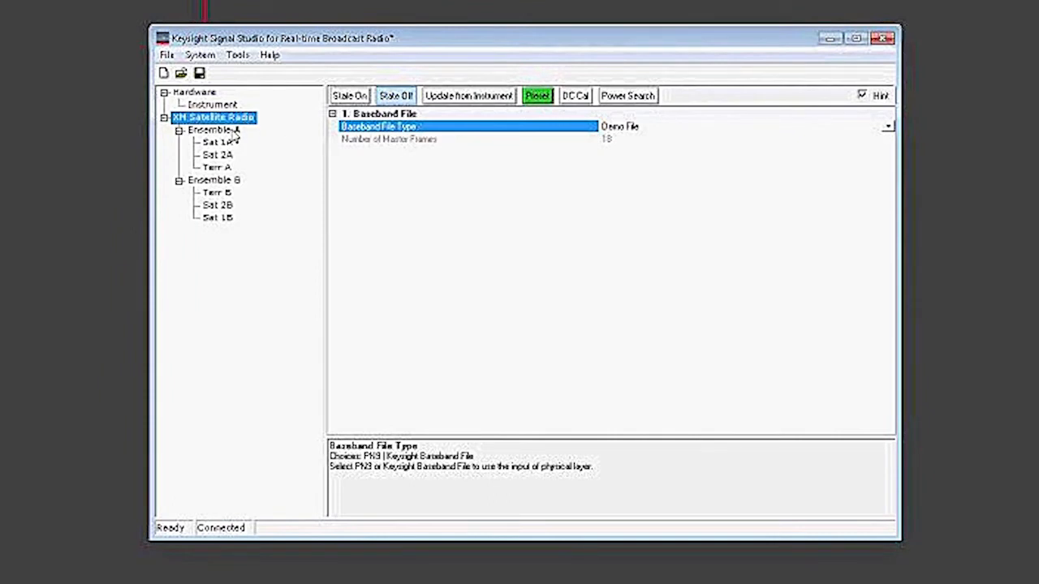
Step: Review the Ensemble A and B overlay settings, then the Sat 1A carrier's basic settings
click(214, 130)
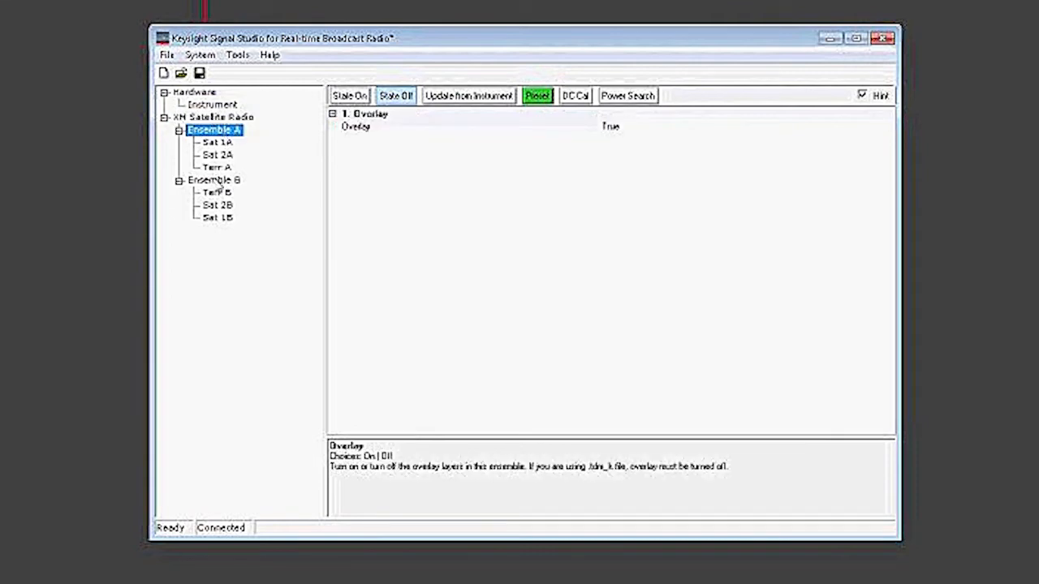
click(214, 180)
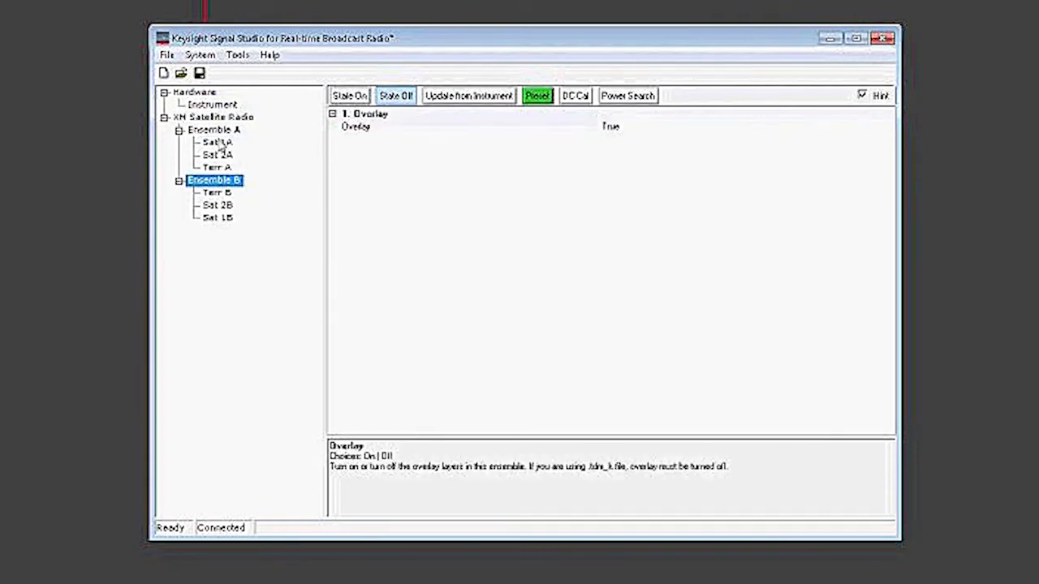
click(217, 143)
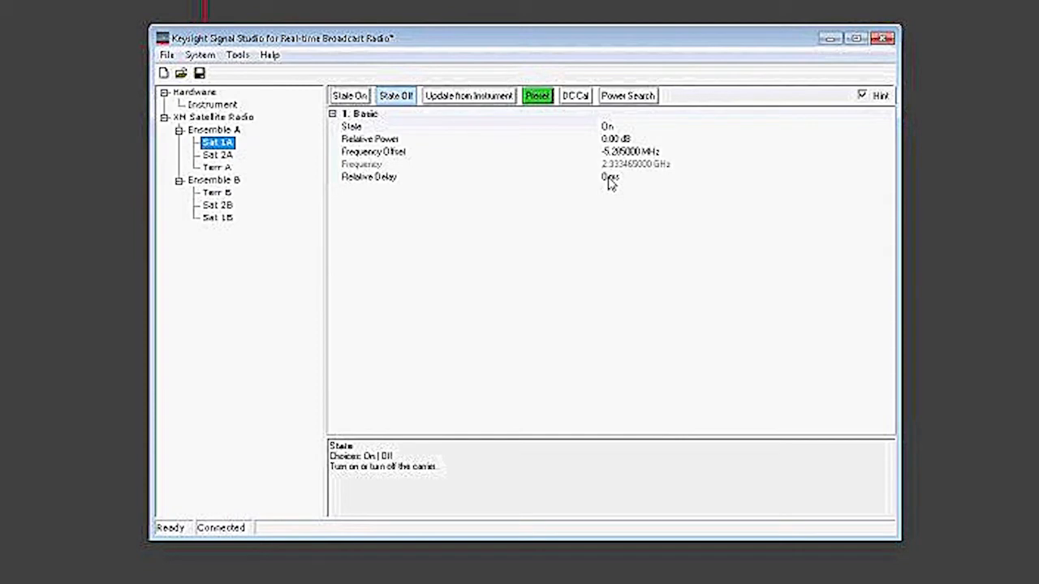
mouse_move(448, 188)
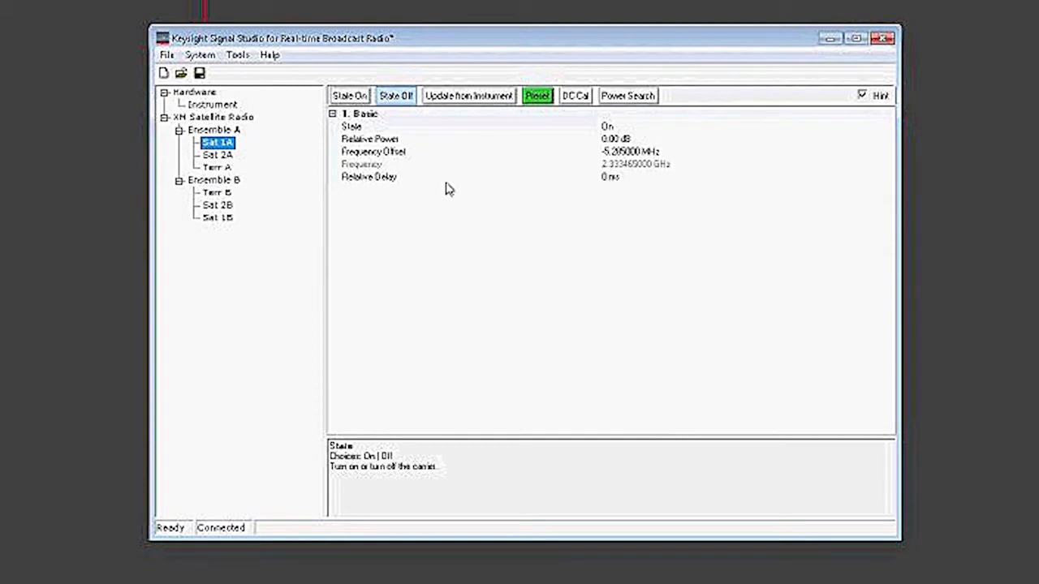
Step: Confirm Terr A and Terr B are Off, then turn the waveform on to the instrument
click(218, 167)
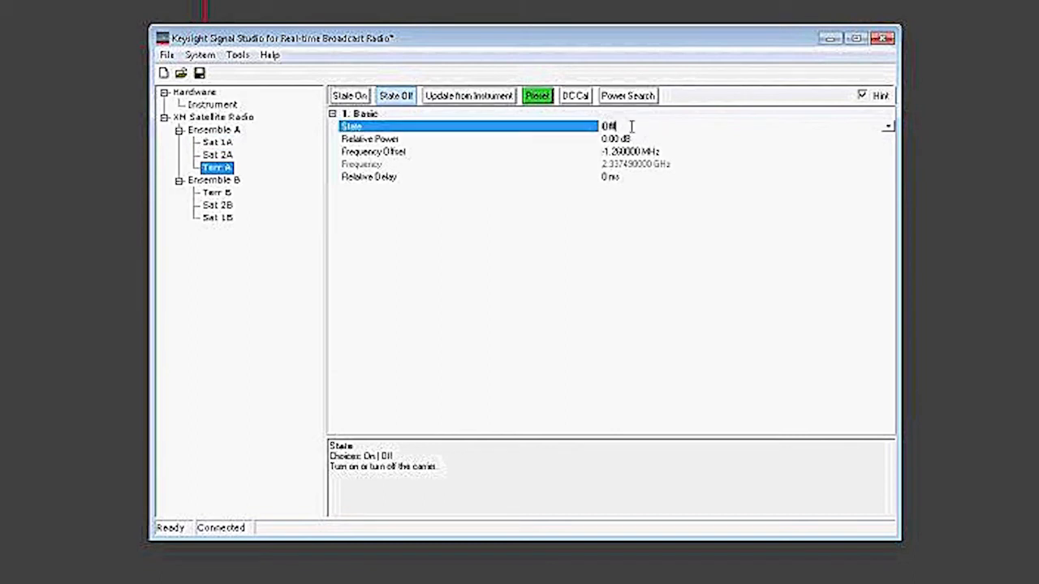
mouse_move(229, 268)
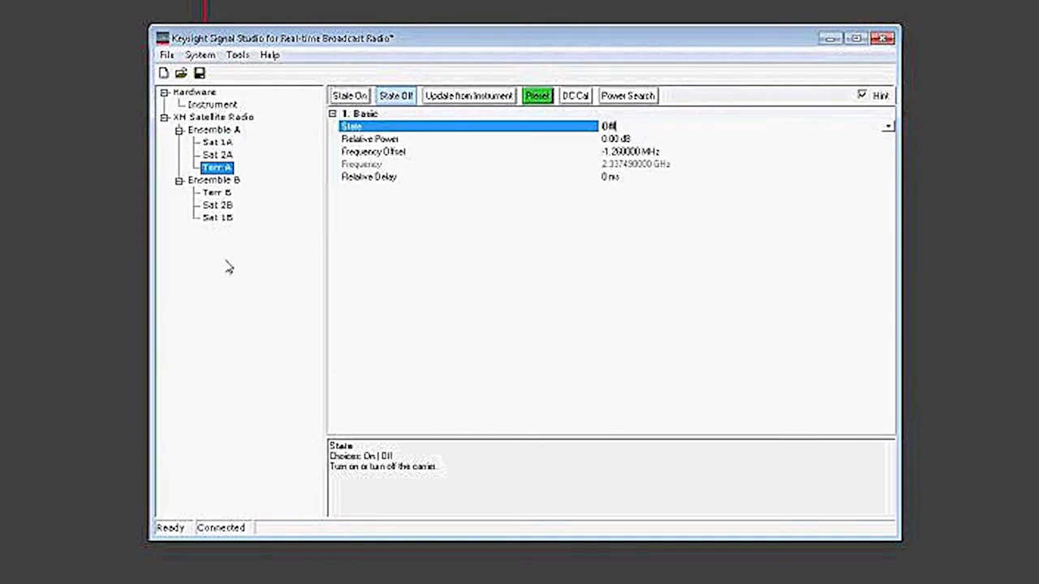
click(218, 193)
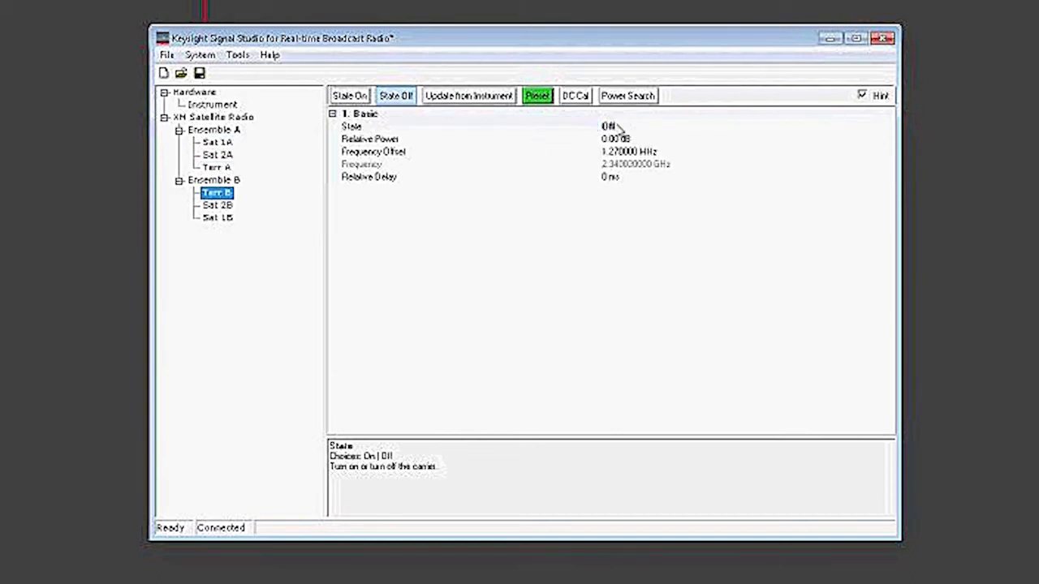
mouse_move(568, 198)
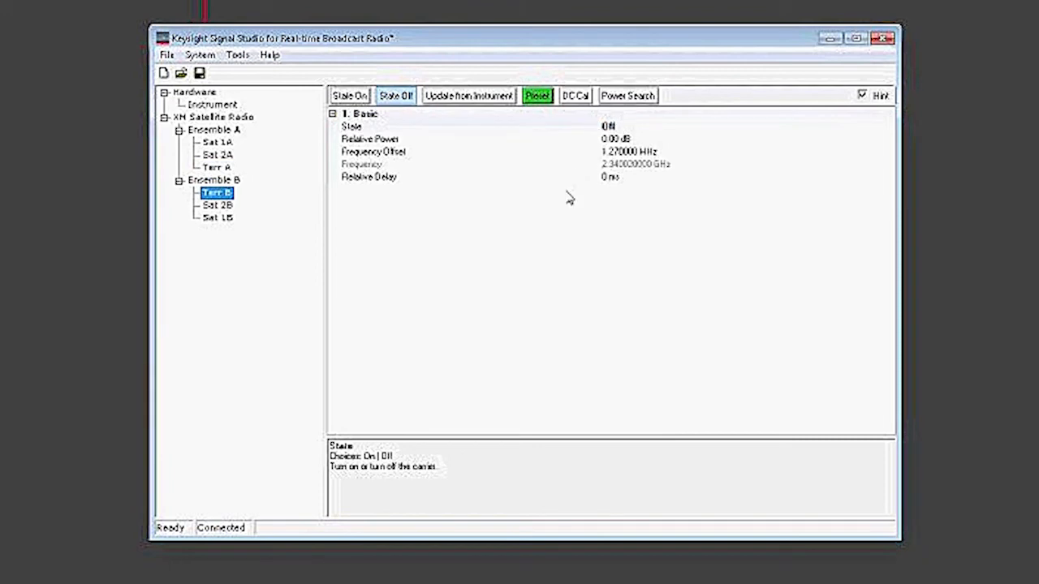
mouse_move(513, 253)
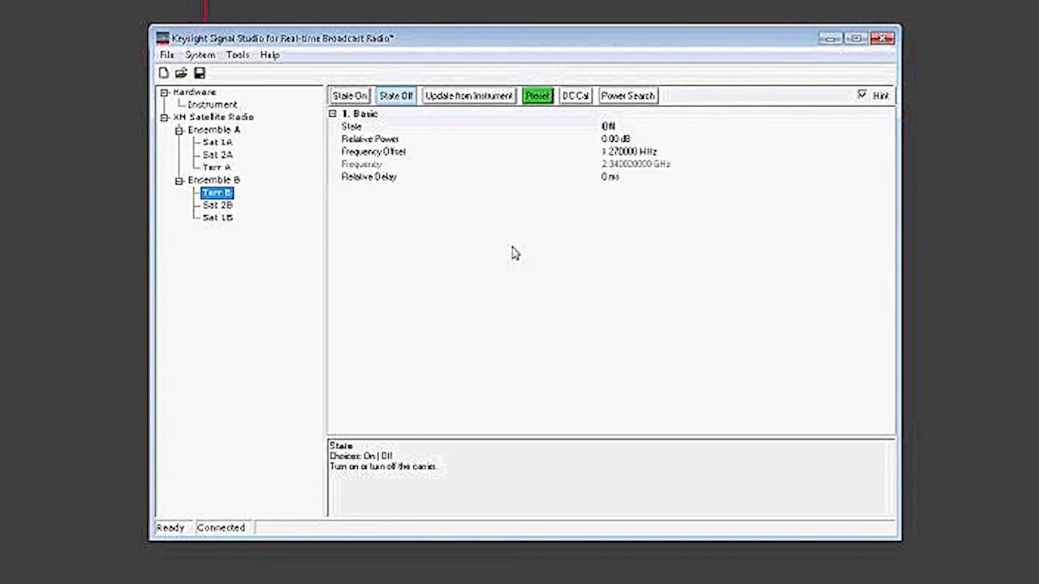
mouse_move(349, 96)
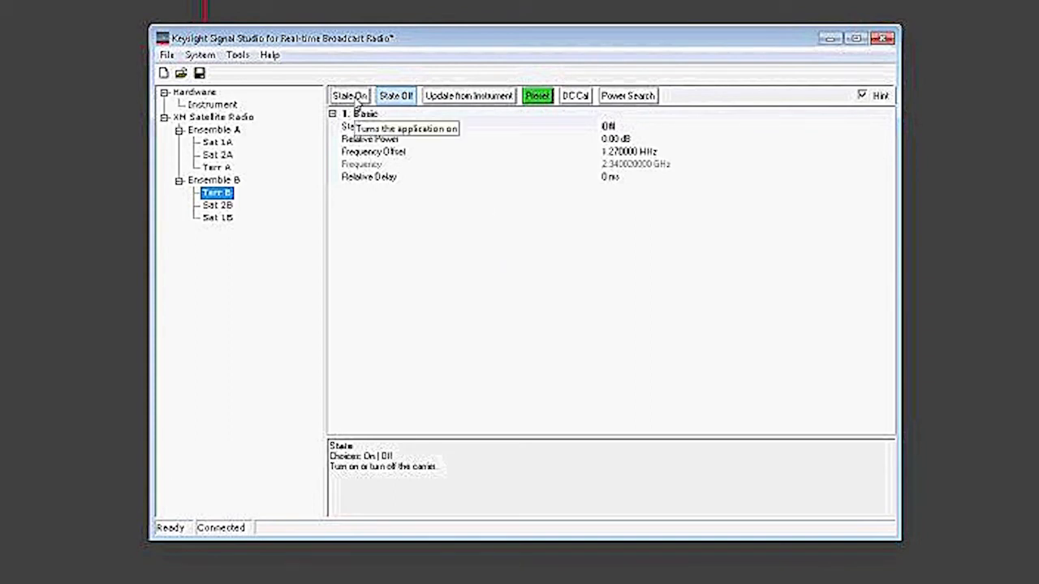
click(348, 94)
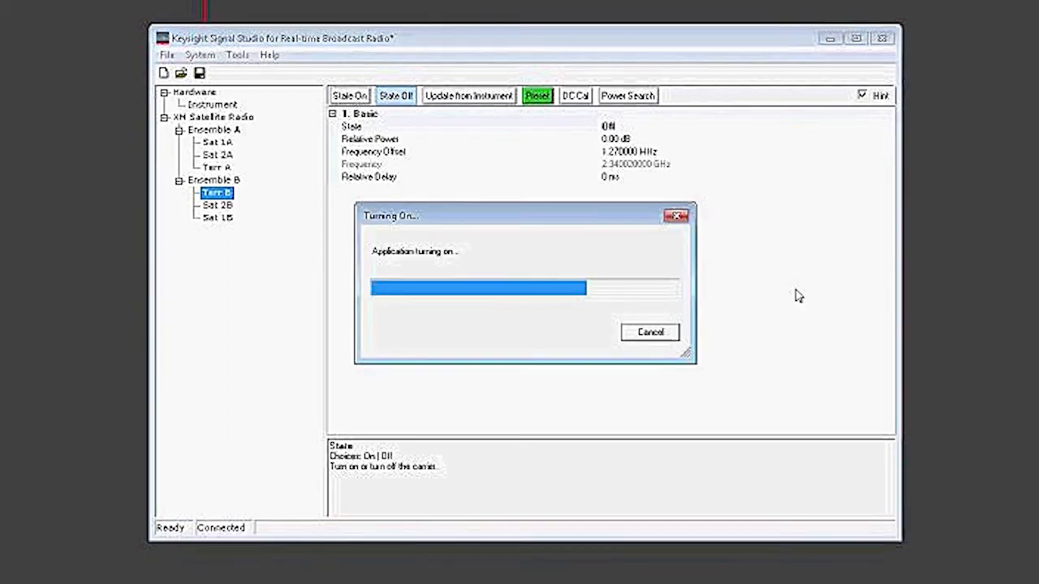